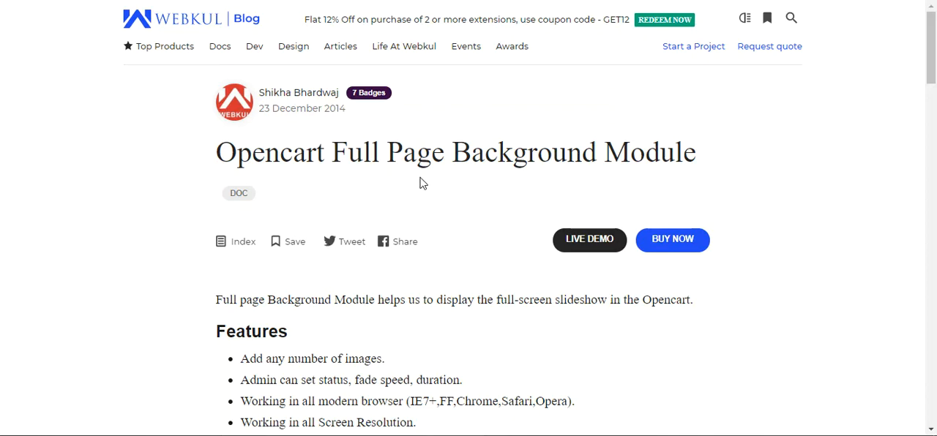
mouse_move(430, 163)
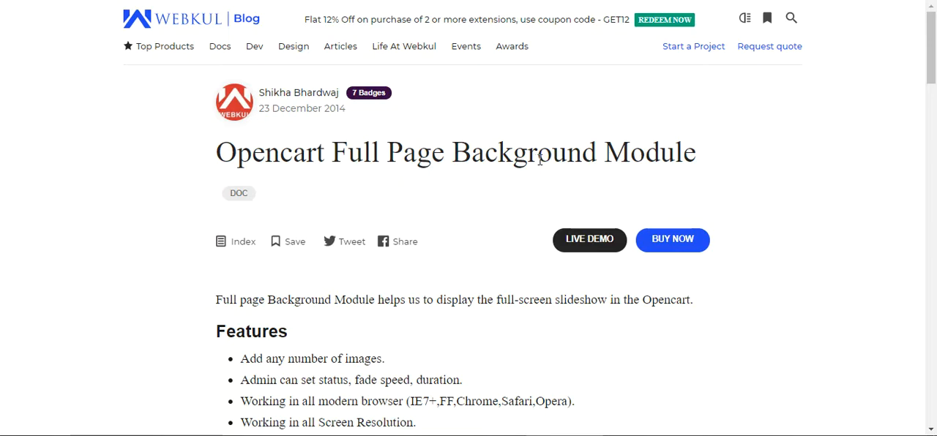
mouse_move(539, 160)
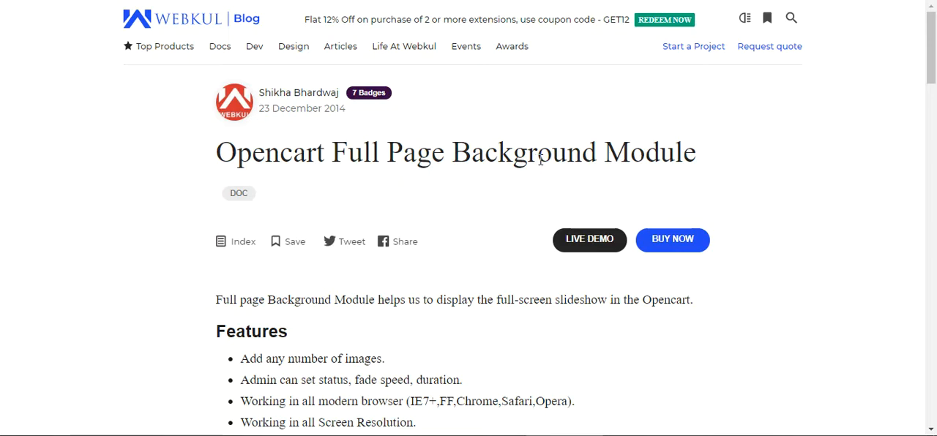
Open the module's live demo store and scroll its product page to watch backgrounds cycle.
click(589, 240)
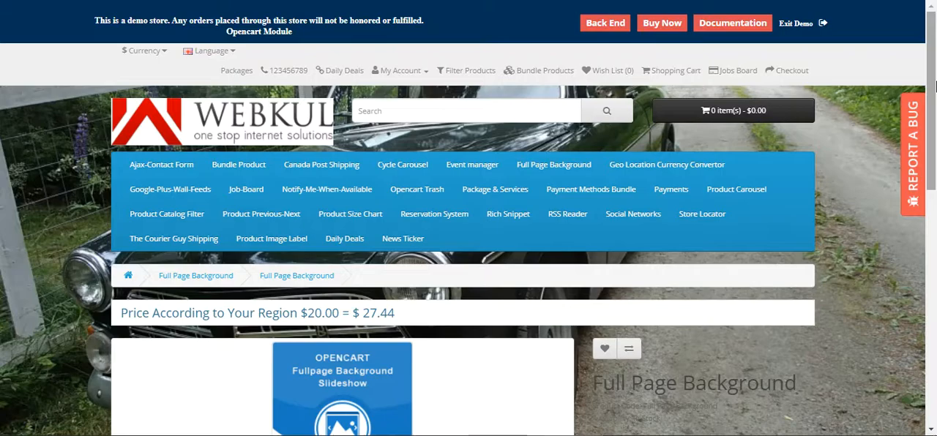
scroll(down, 3)
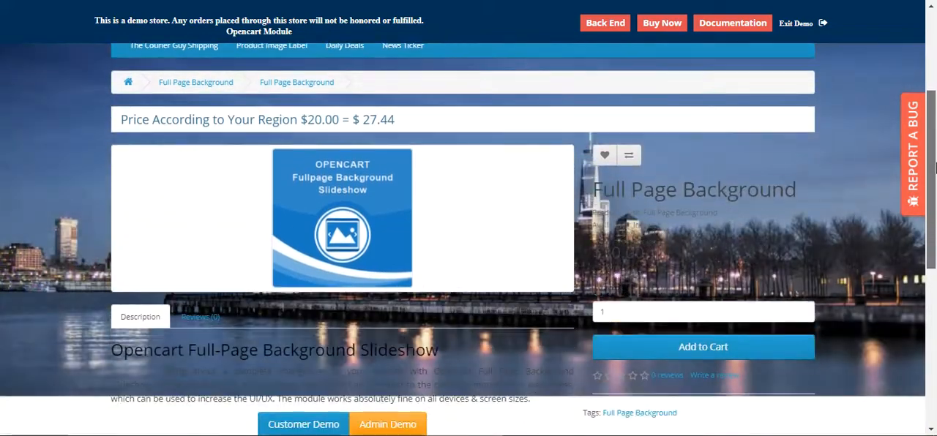
scroll(down, 3)
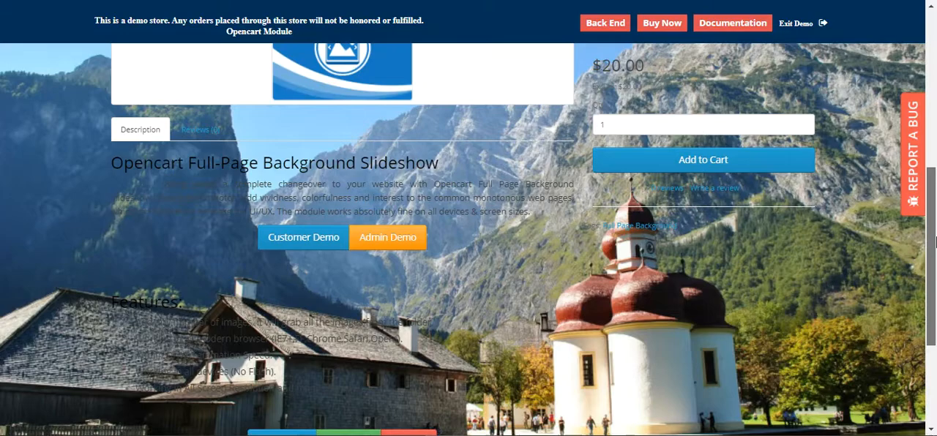
scroll(down, 3)
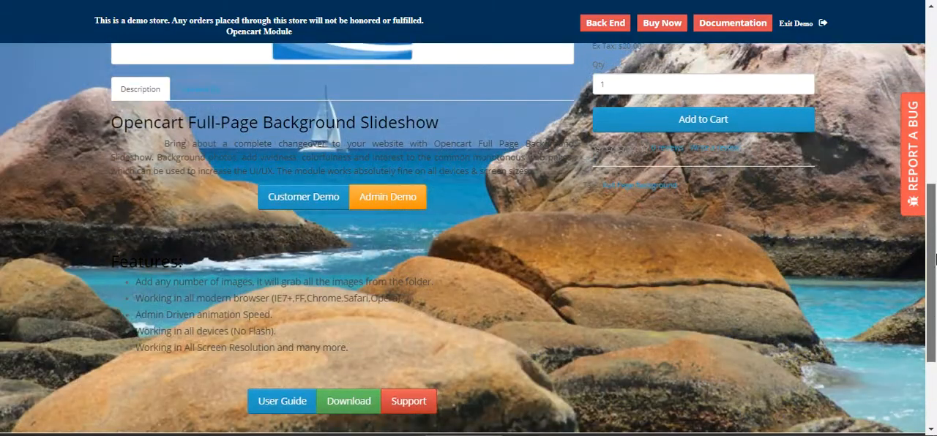
scroll(up, 3)
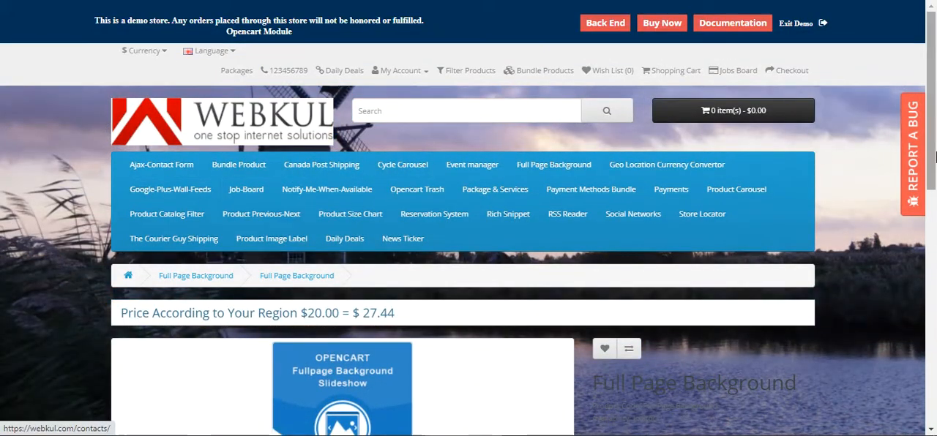
scroll(down, 3)
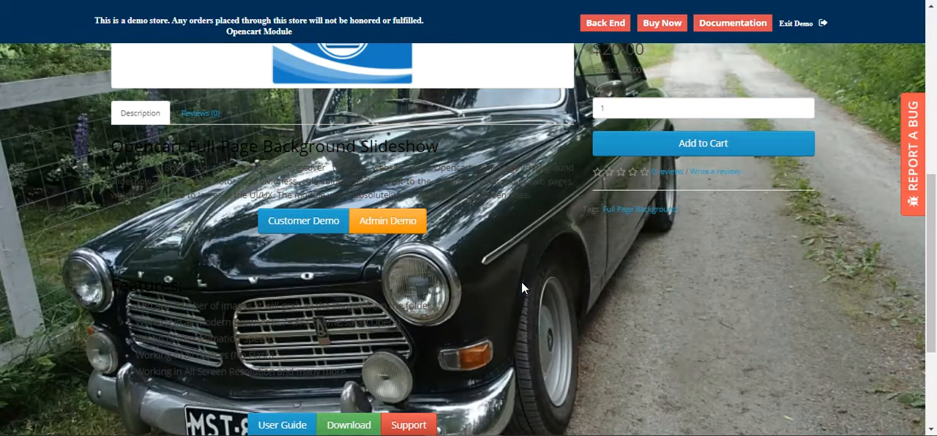
mouse_move(882, 262)
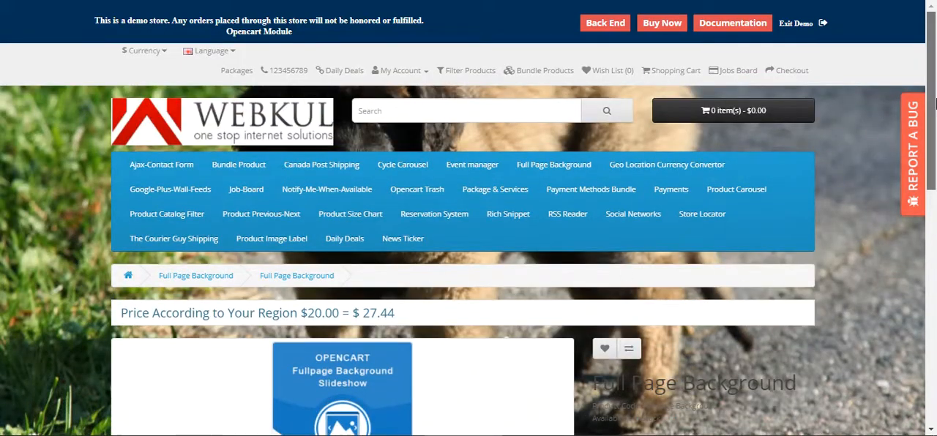
scroll(down, 3)
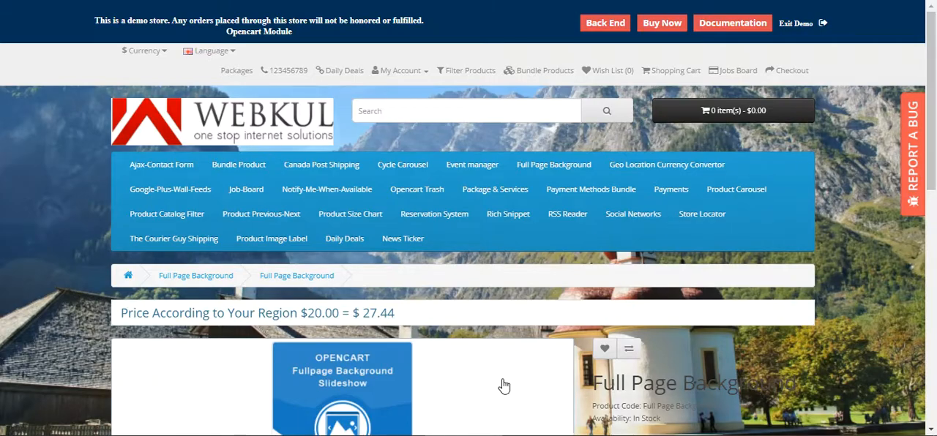
scroll(down, 3)
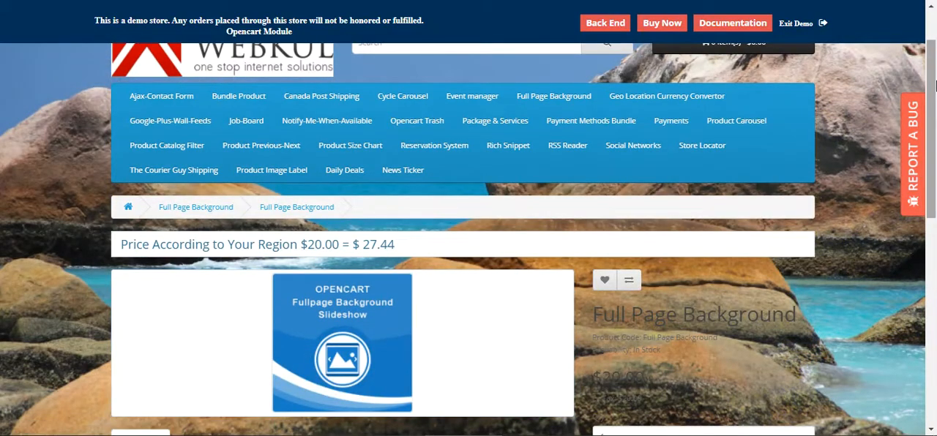
scroll(down, 3)
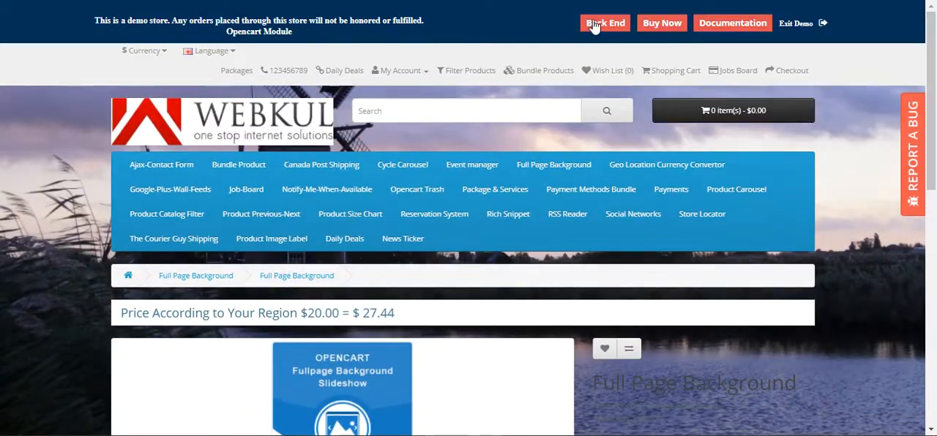
Sign in to the demo store's admin and open the Extensions modules list.
click(605, 22)
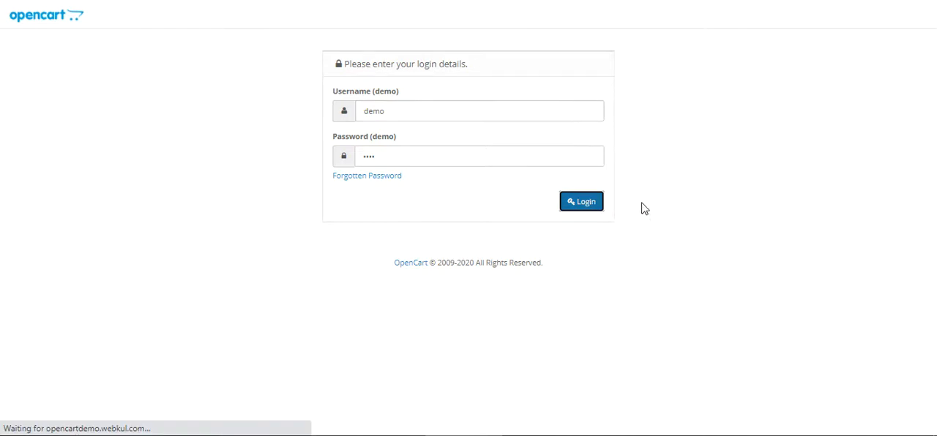
click(581, 201)
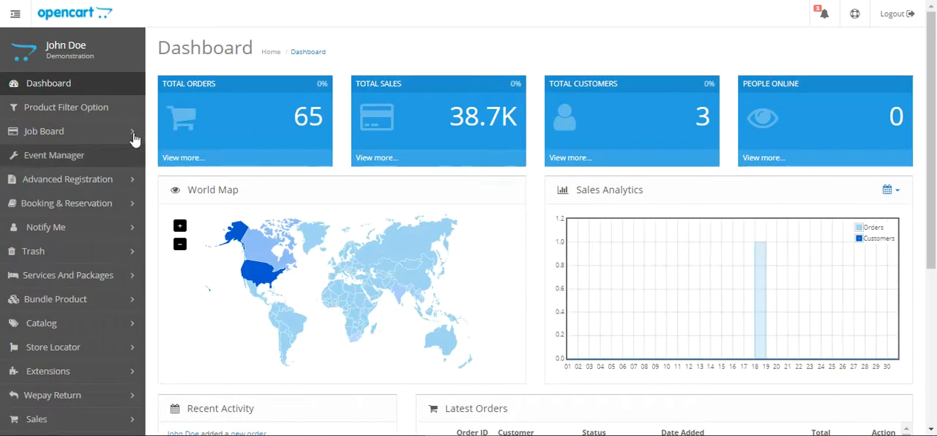
mouse_move(107, 379)
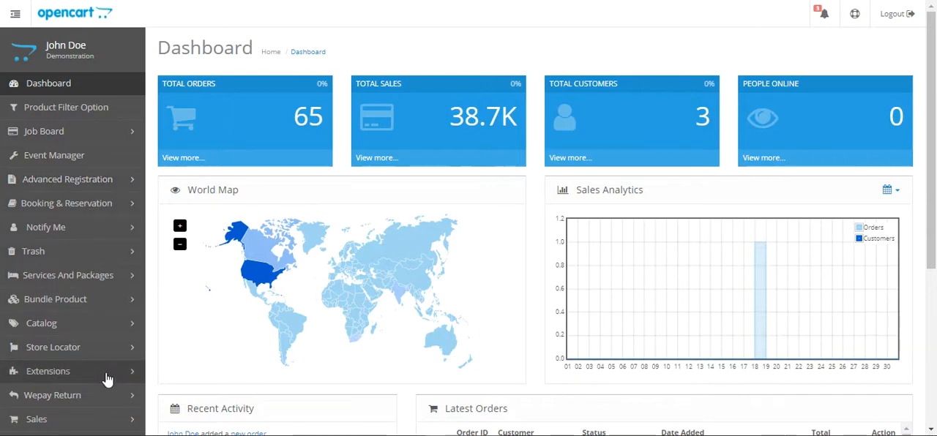
click(48, 372)
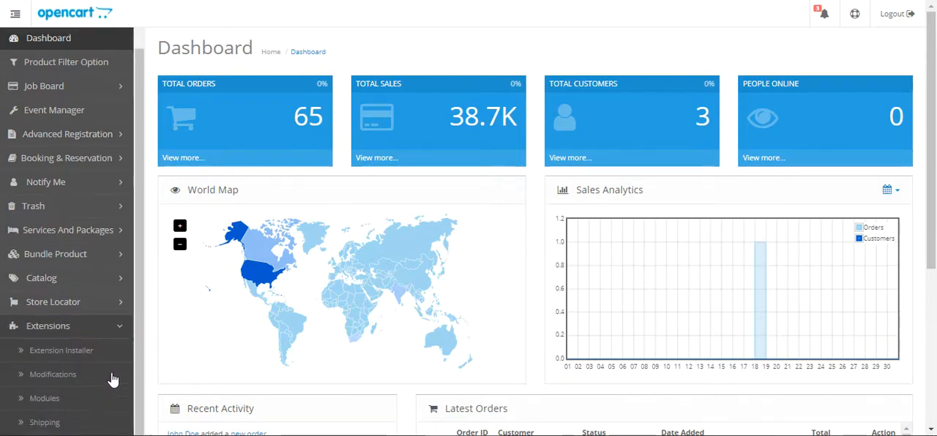
scroll(down, 3)
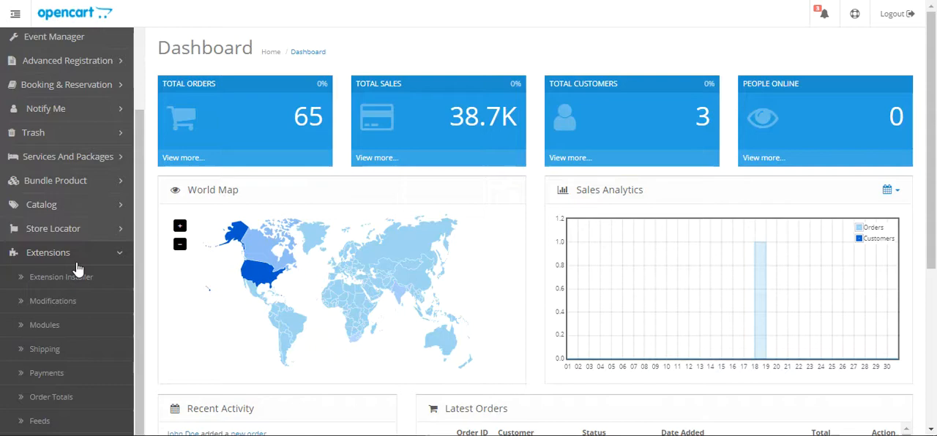
click(50, 324)
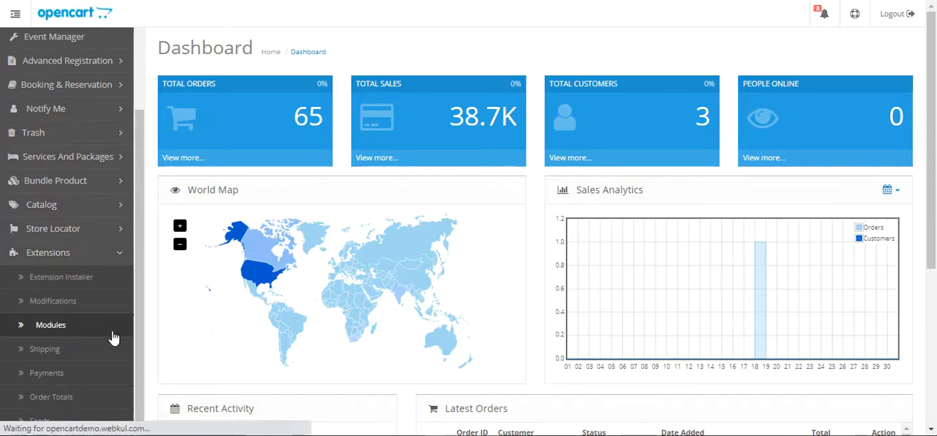
Find Webkul : Full Page Background in the modules list and open its settings.
click(51, 325)
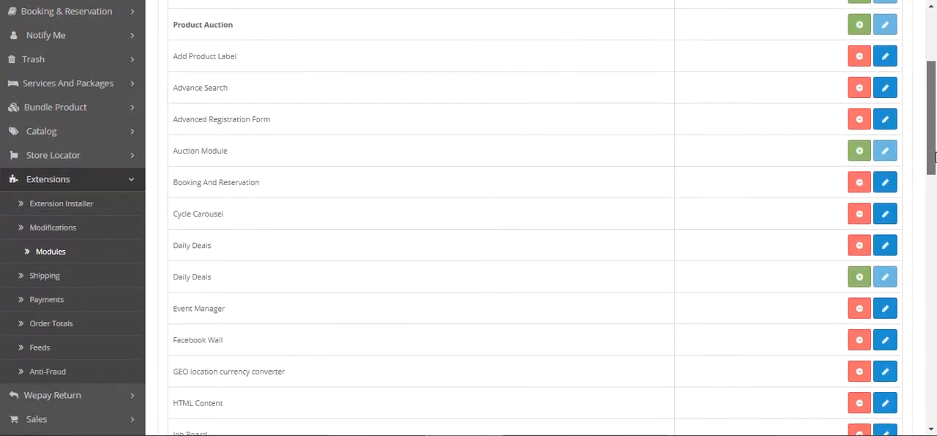
scroll(down, 3)
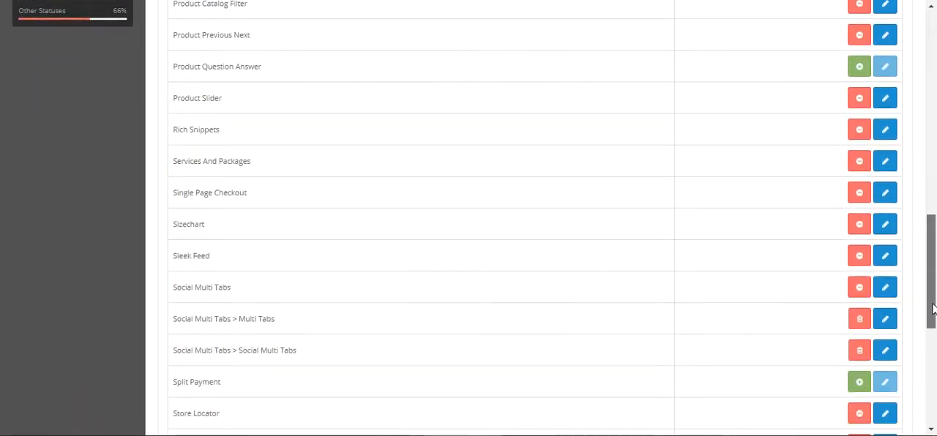
scroll(down, 3)
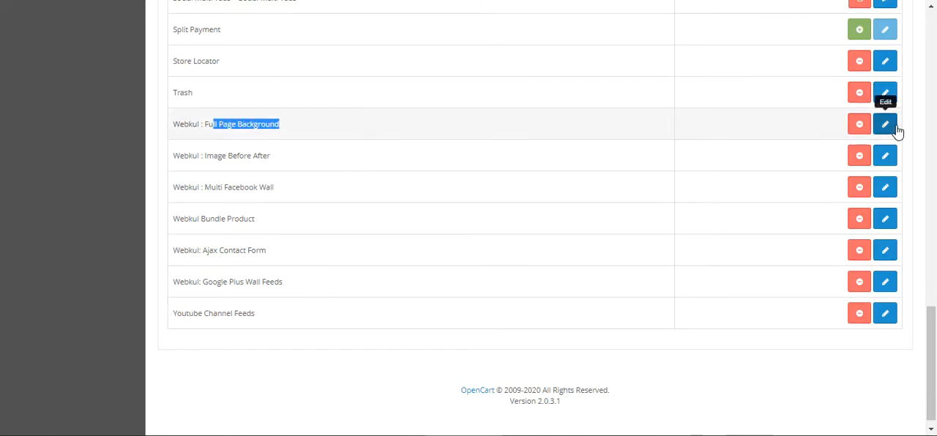
click(886, 123)
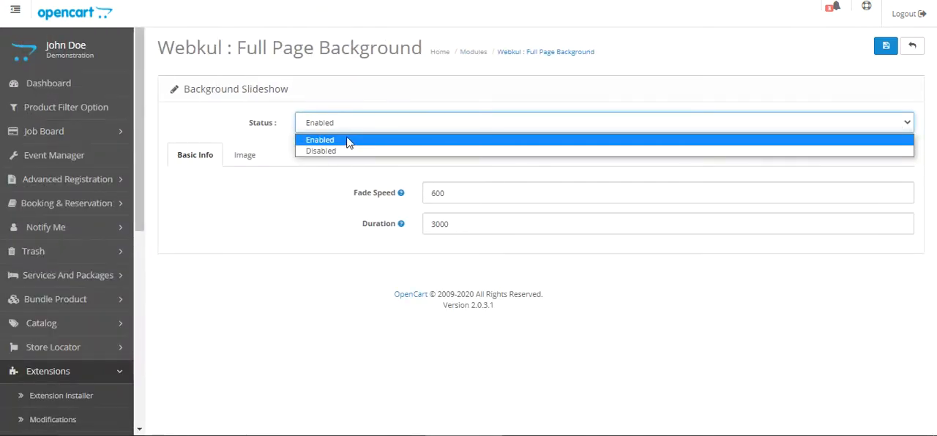
Keep the module Status Enabled and dismiss the browser's password breach warning.
click(319, 140)
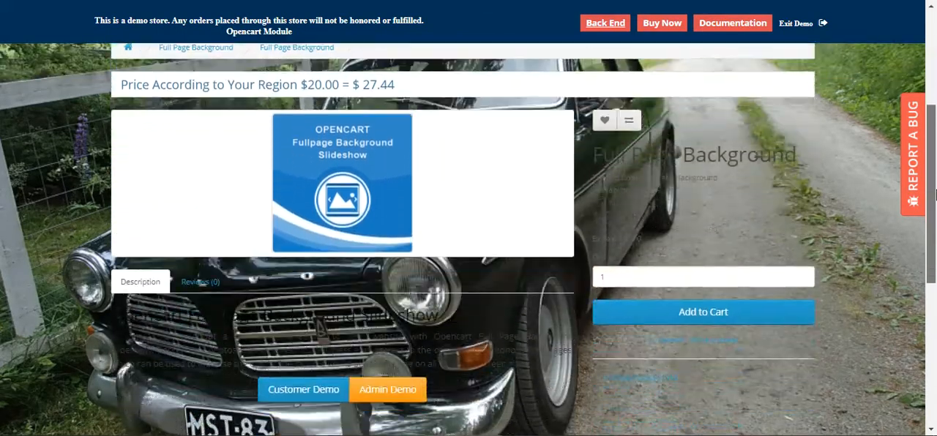
scroll(down, 3)
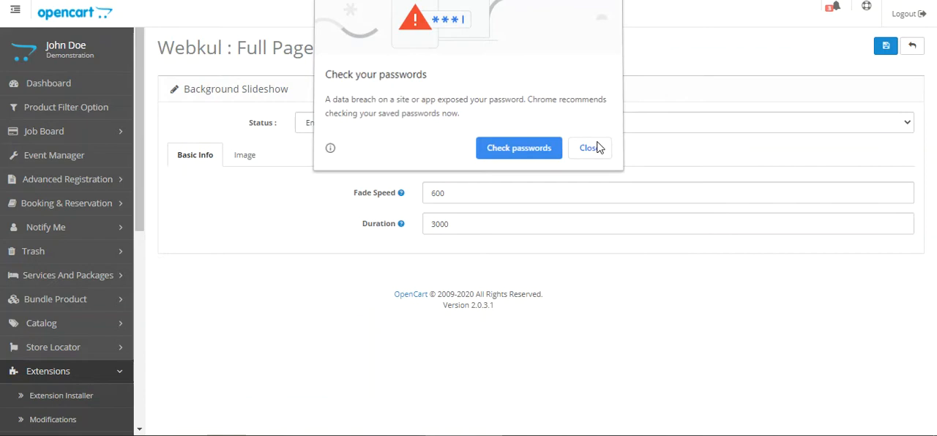
click(589, 148)
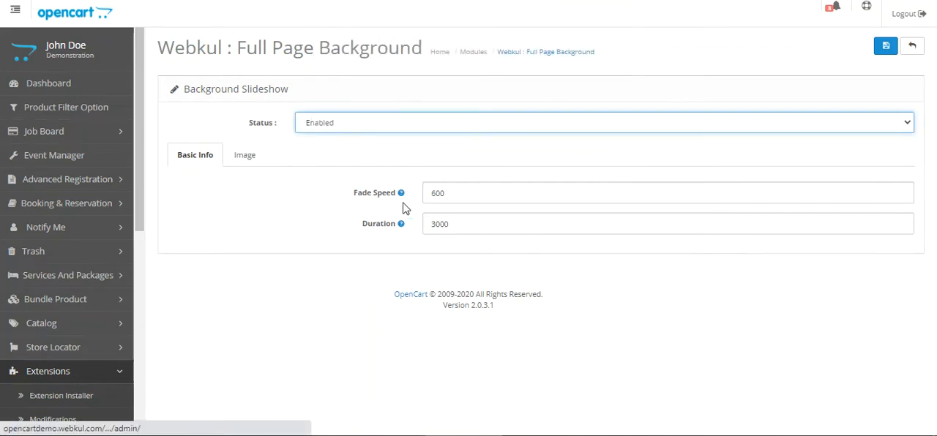
mouse_move(248, 199)
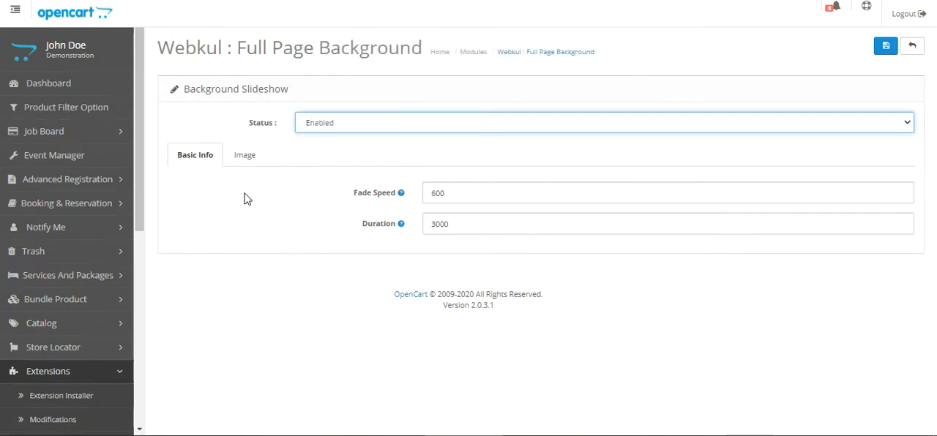
mouse_move(401, 192)
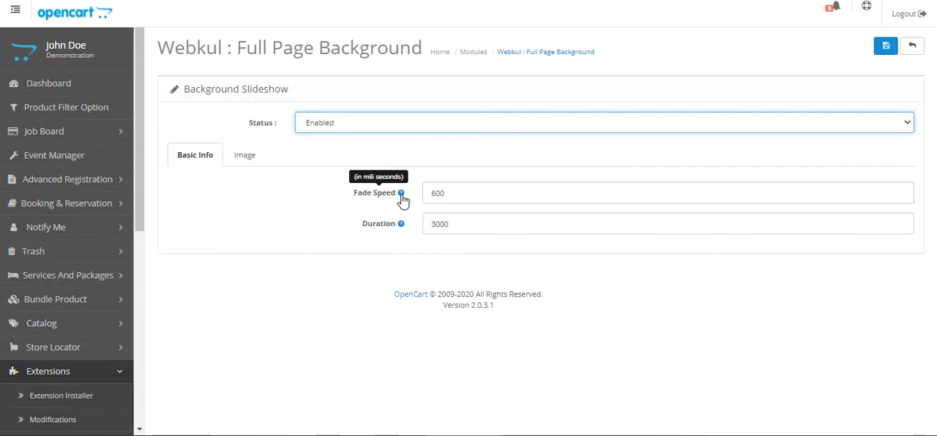
Check the Fade Speed value 600 and the Duration value 3000.
double_click(437, 192)
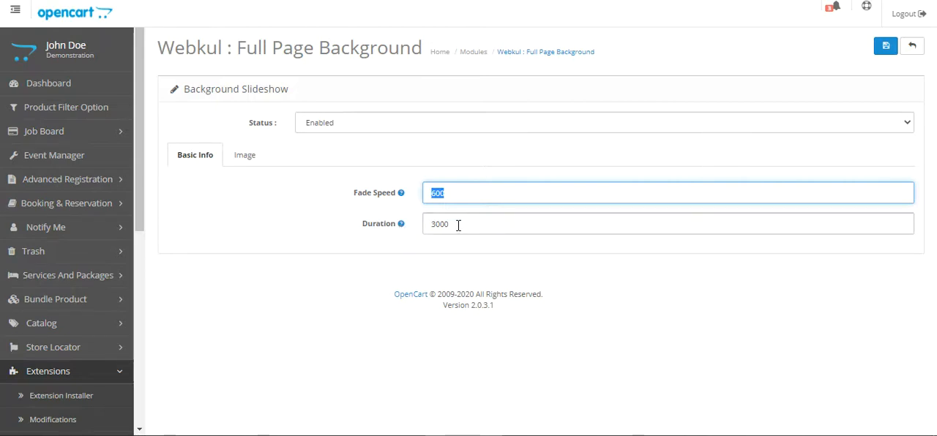
click(459, 225)
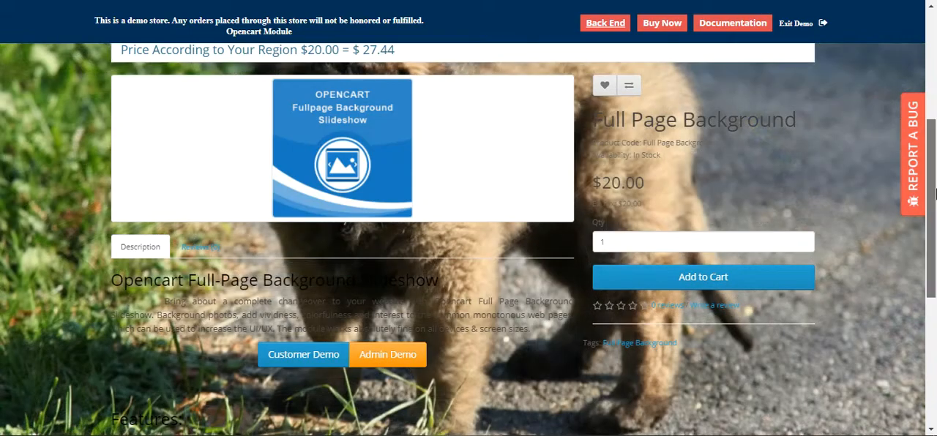
scroll(down, 3)
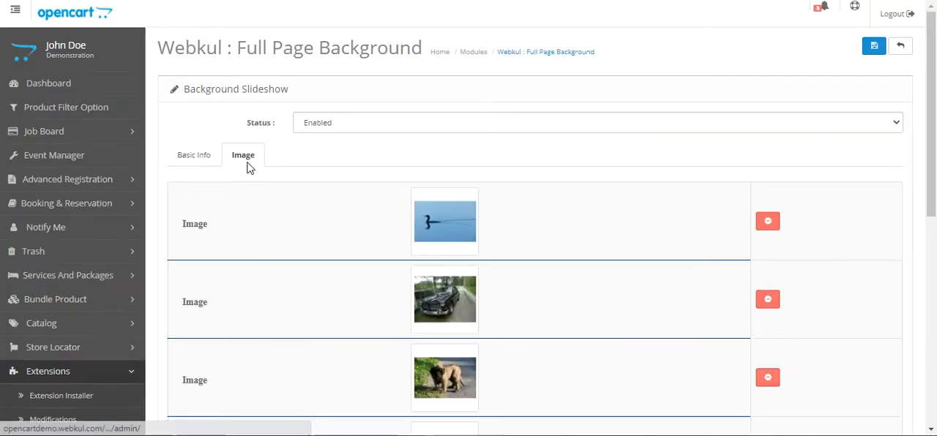
Scroll through the slide images, revealing backgrounds like a city skyline and mountain lake.
scroll(down, 3)
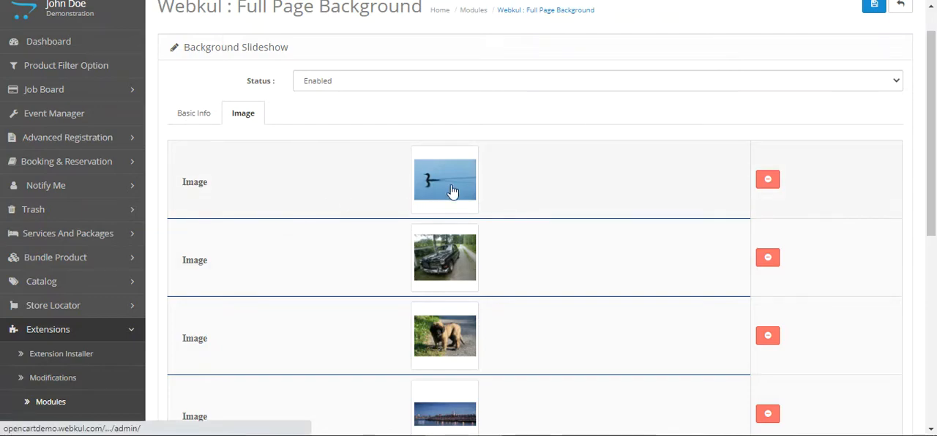
scroll(down, 3)
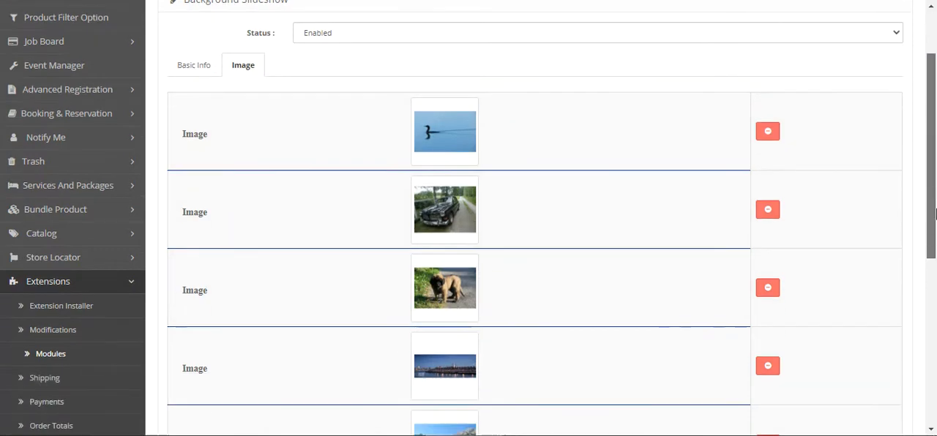
scroll(down, 3)
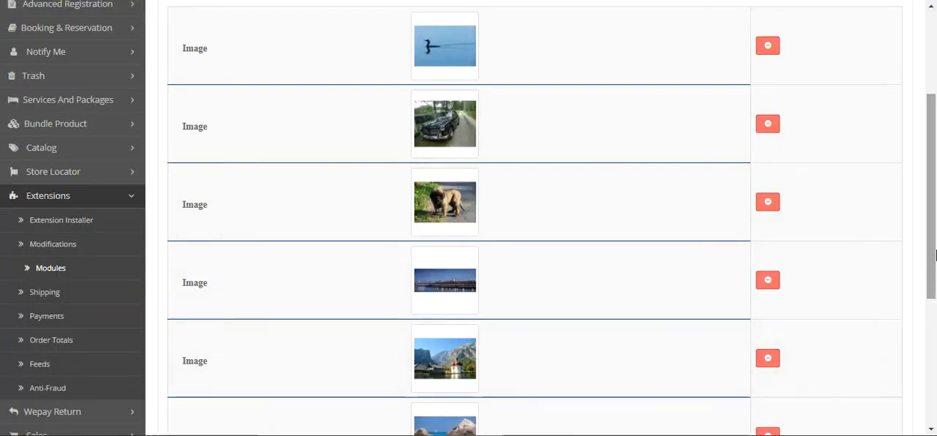
scroll(down, 3)
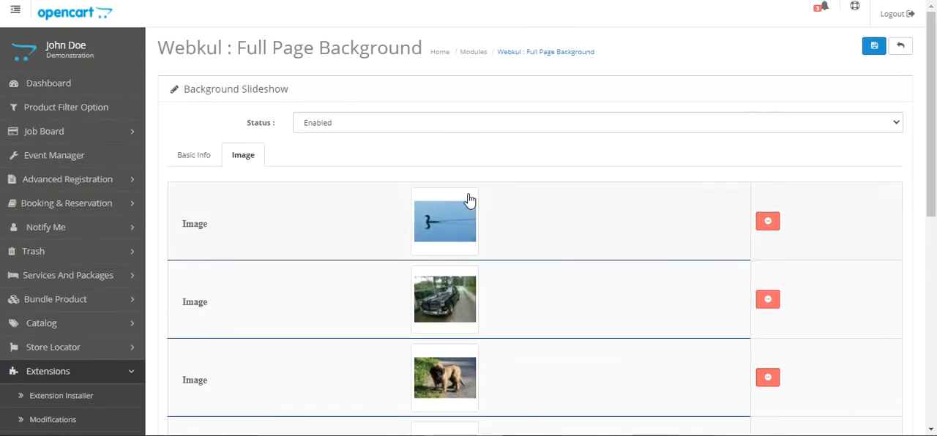
mouse_move(892, 100)
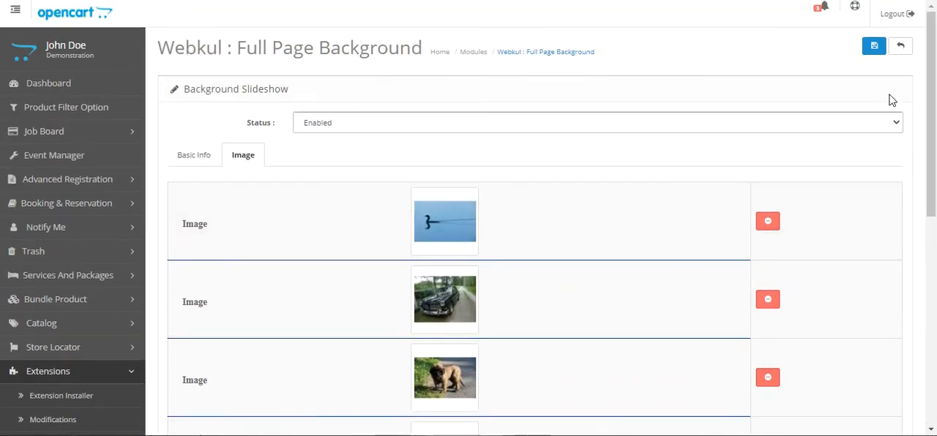
mouse_move(443, 173)
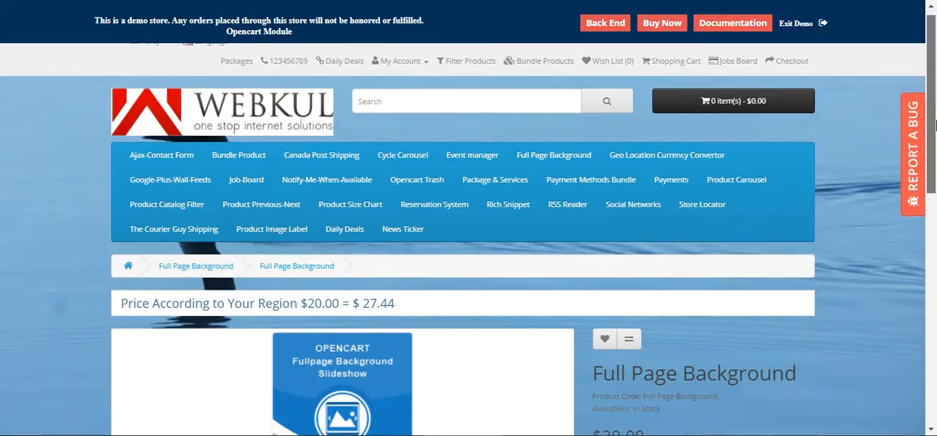
Scroll down the storefront demo product page.
scroll(down, 3)
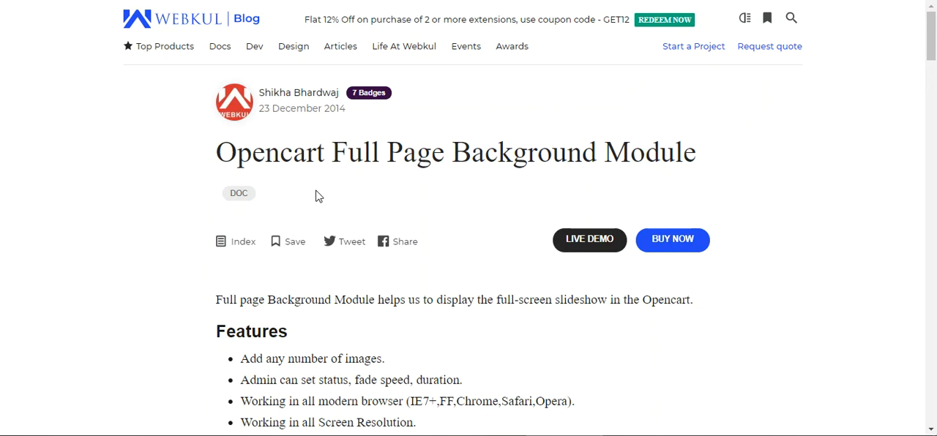
mouse_move(330, 178)
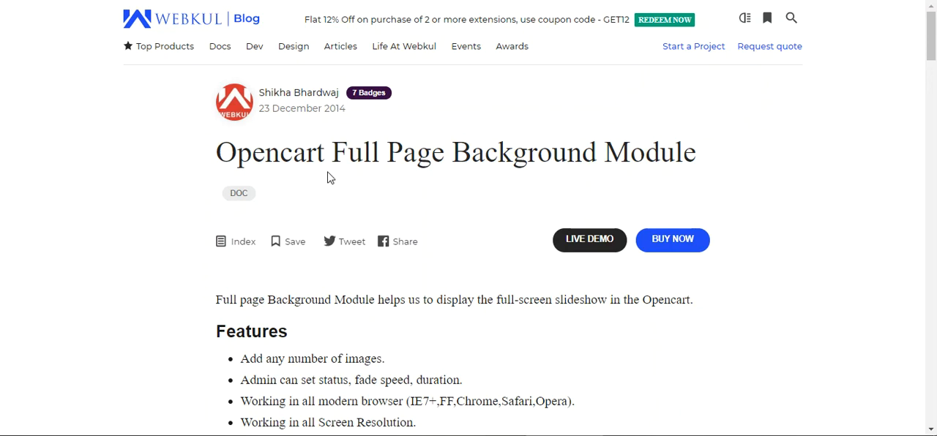